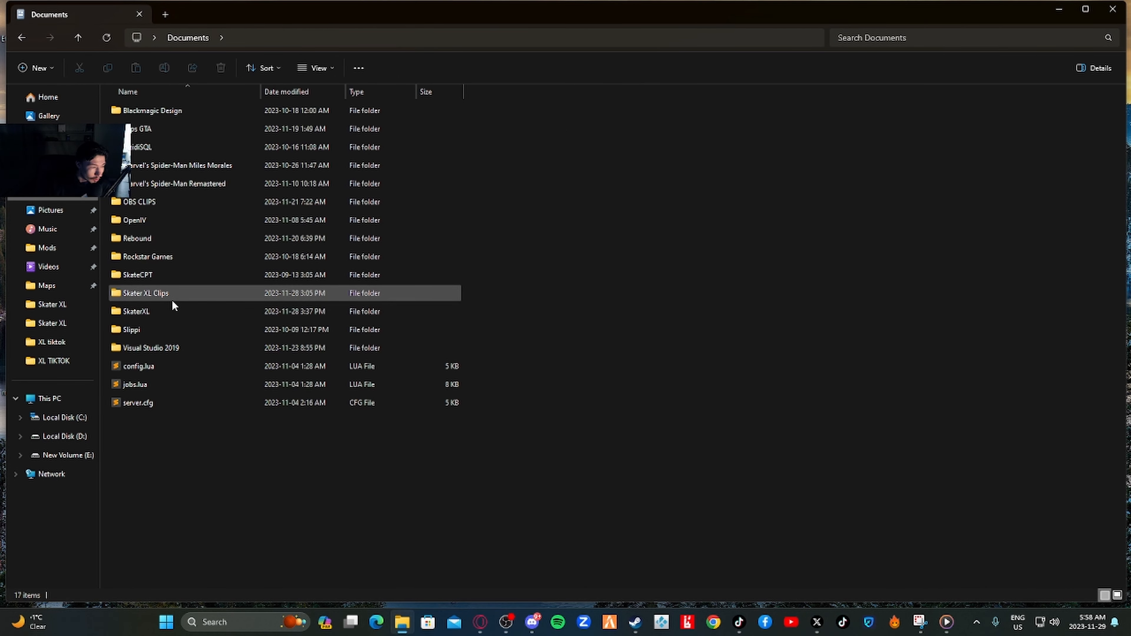
Navigate Documents › SkaterXL › Gear to reach the gear subfolders.
double_click(136, 311)
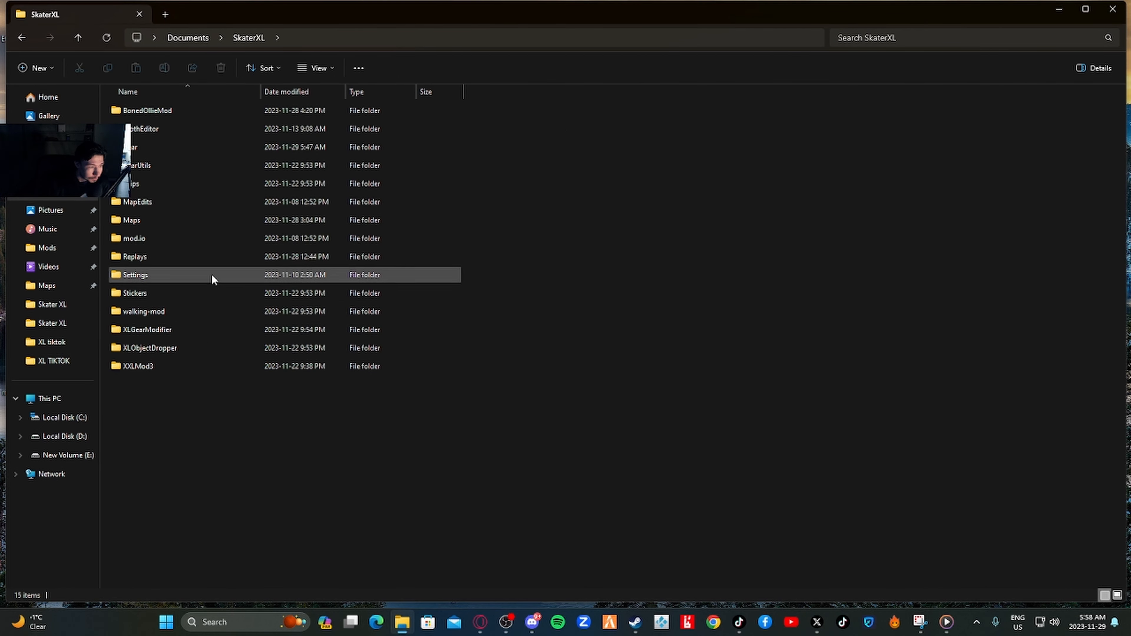
mouse_move(151, 148)
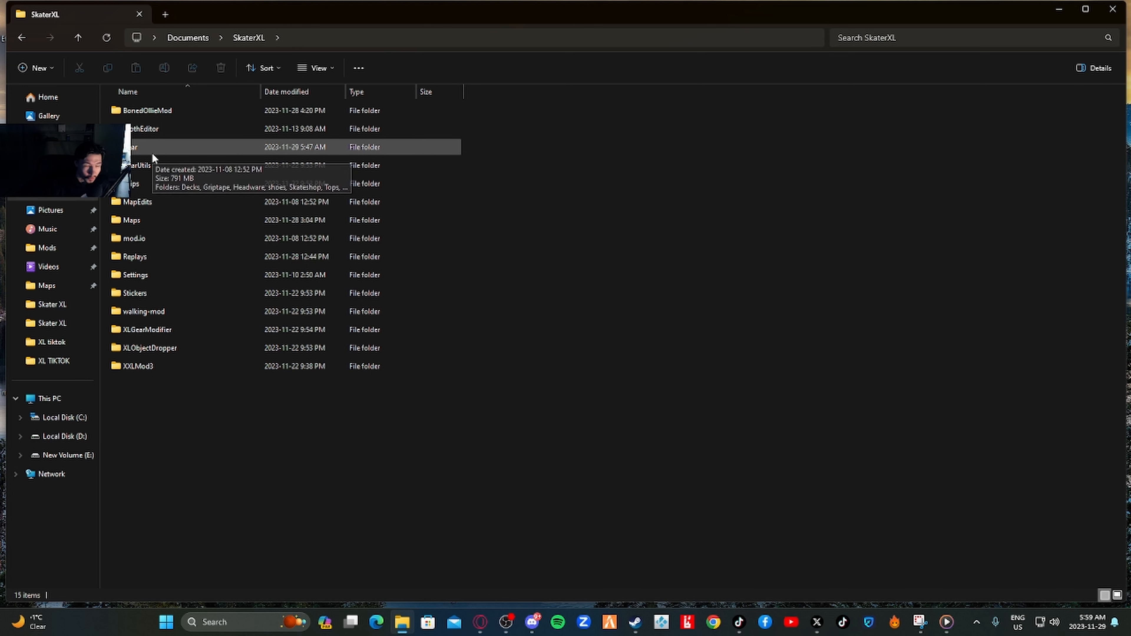
double_click(133, 147)
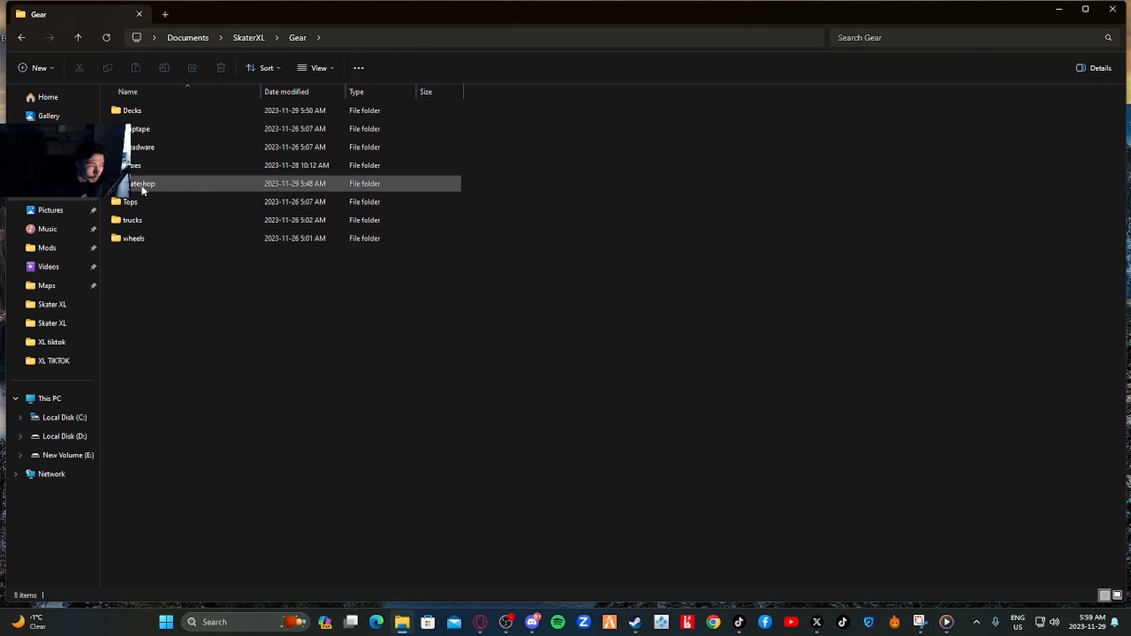
mouse_move(141, 183)
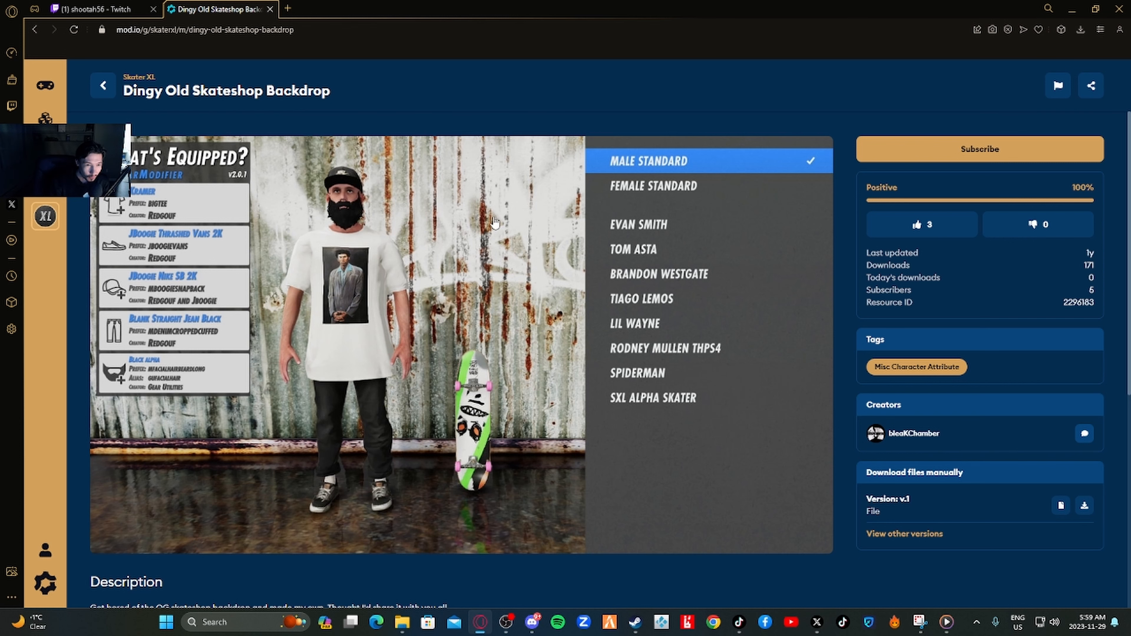
mouse_move(490, 340)
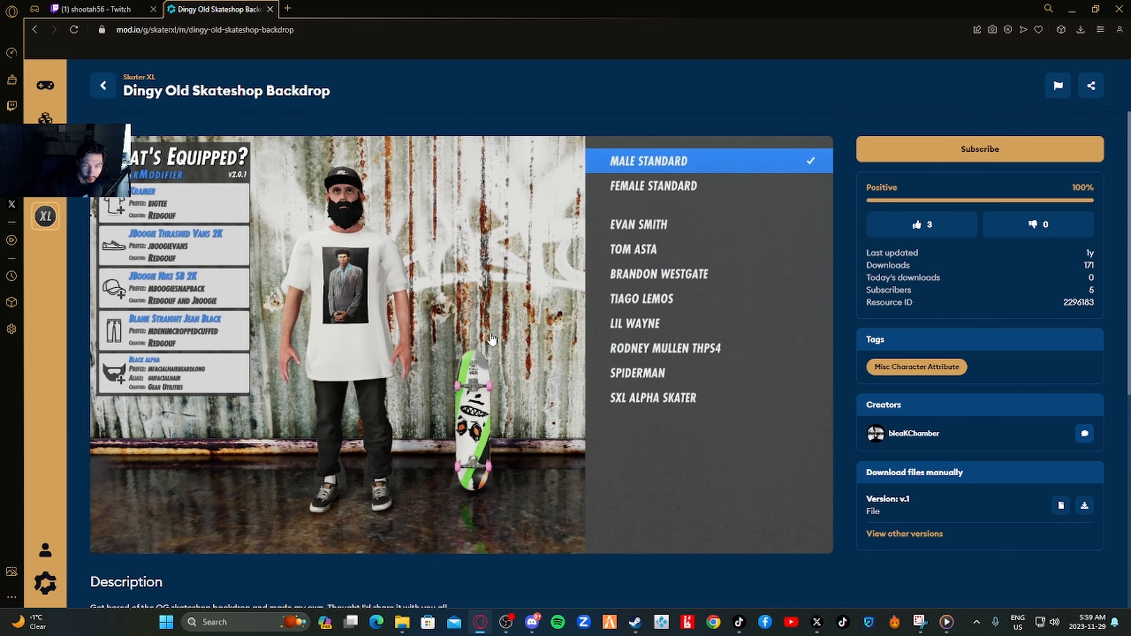
Download the Dingy Old Skateshop Backdrop zip via 'Download files manually'.
scroll(down, 3)
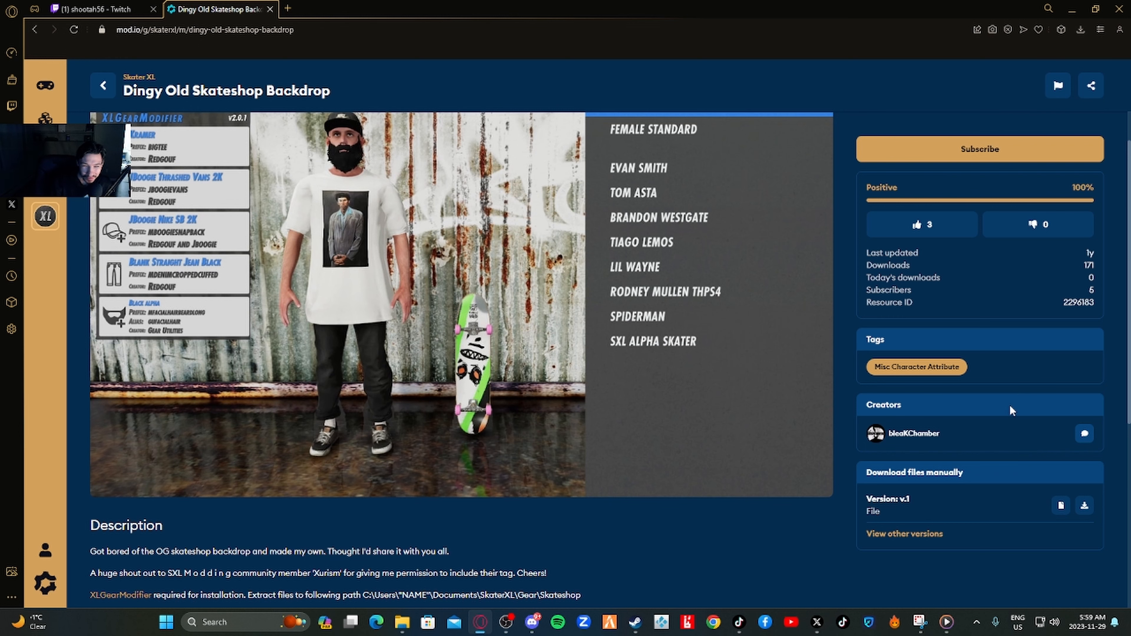
mouse_move(1083, 505)
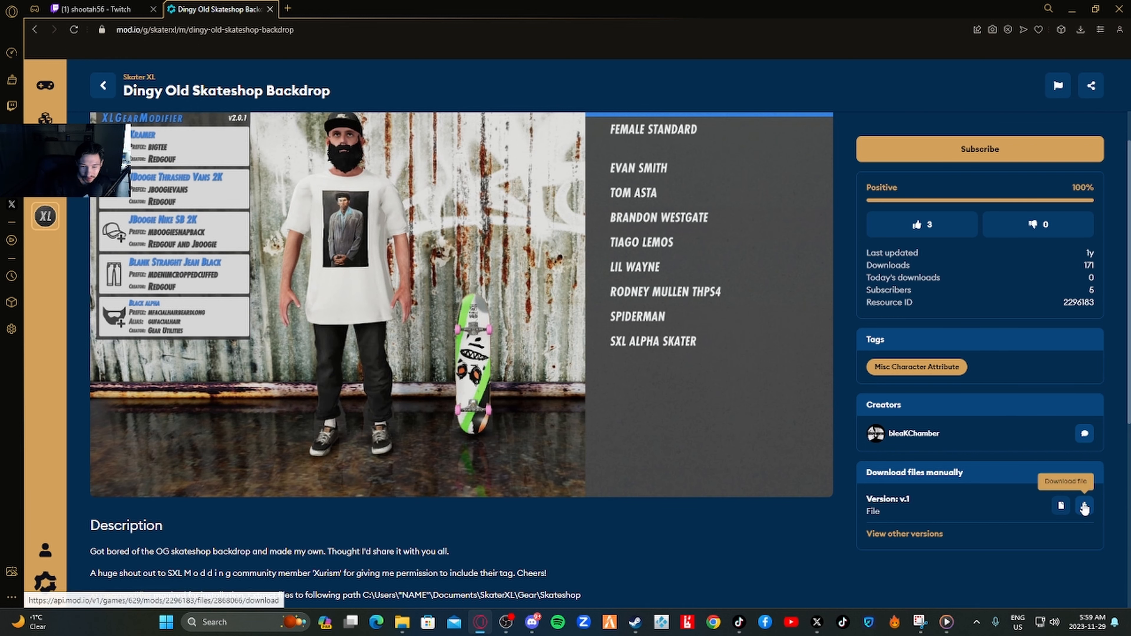
click(1083, 505)
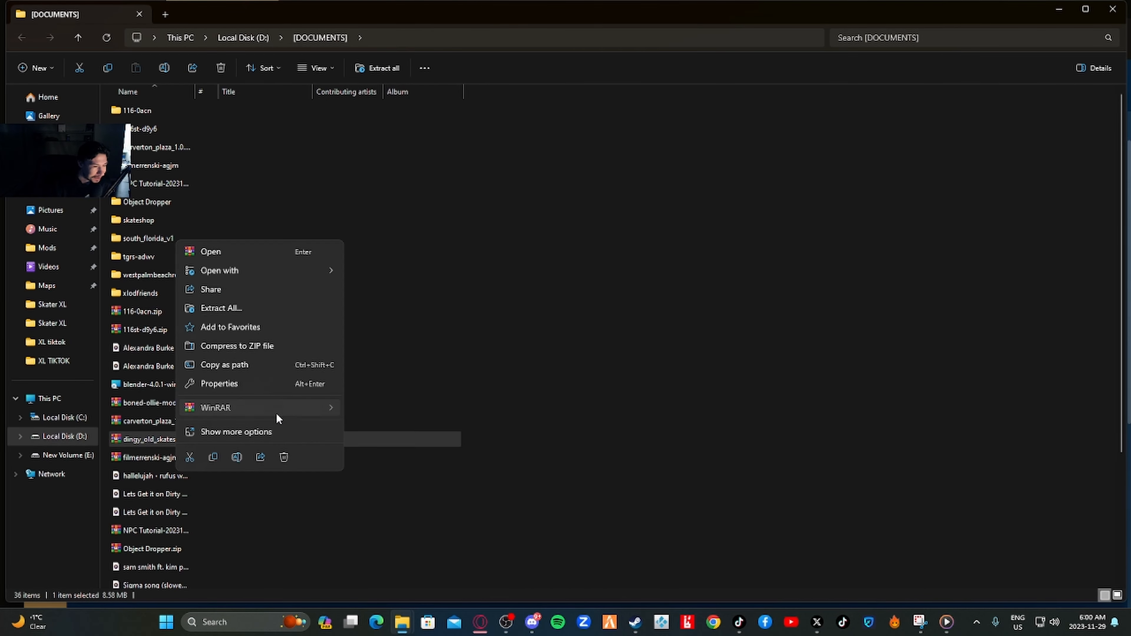
Extract the dingy_old_skateshop zip with WinRAR into its own folder.
click(546, 436)
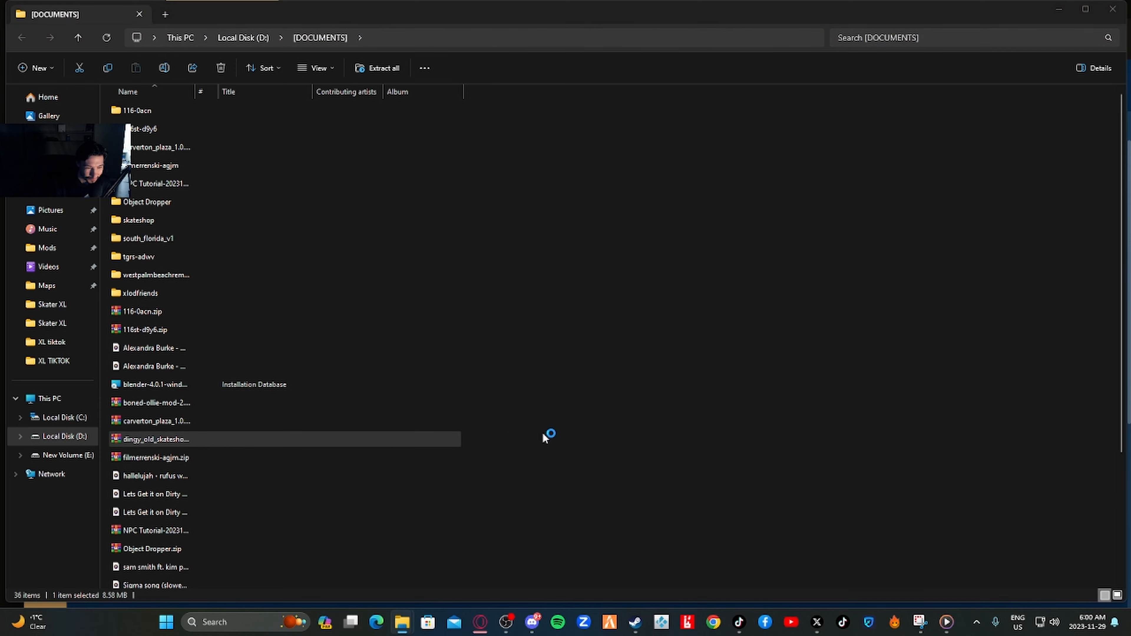
scroll(down, 3)
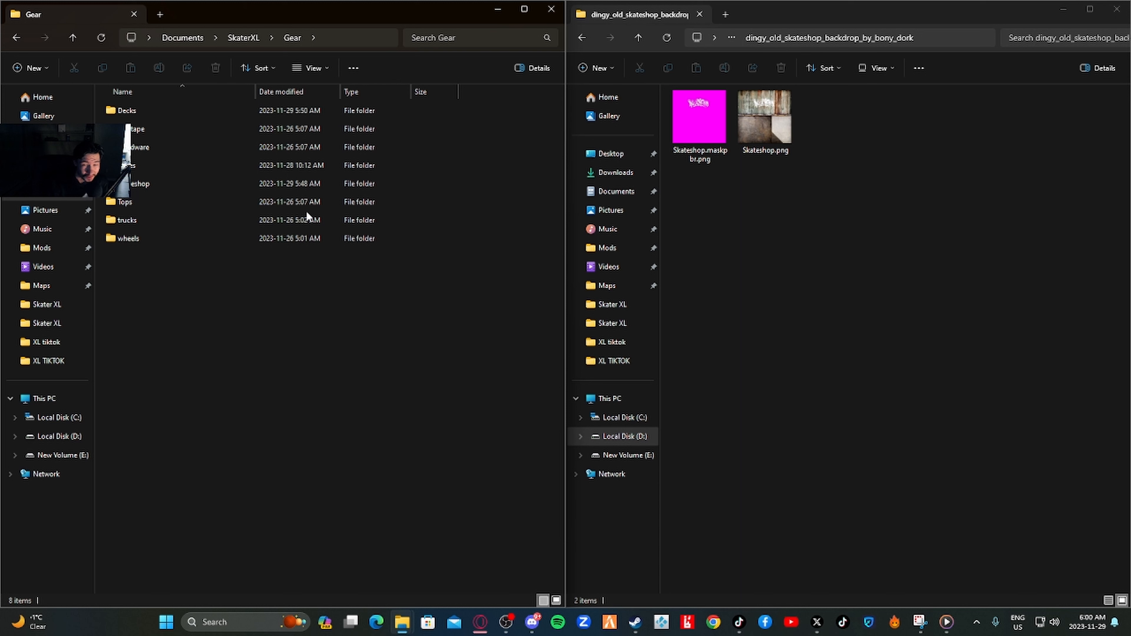
Enter the Skateshop folder under Gear, beside the extracted Skateshop.png and Skateshop.maskpbr.png.
click(126, 219)
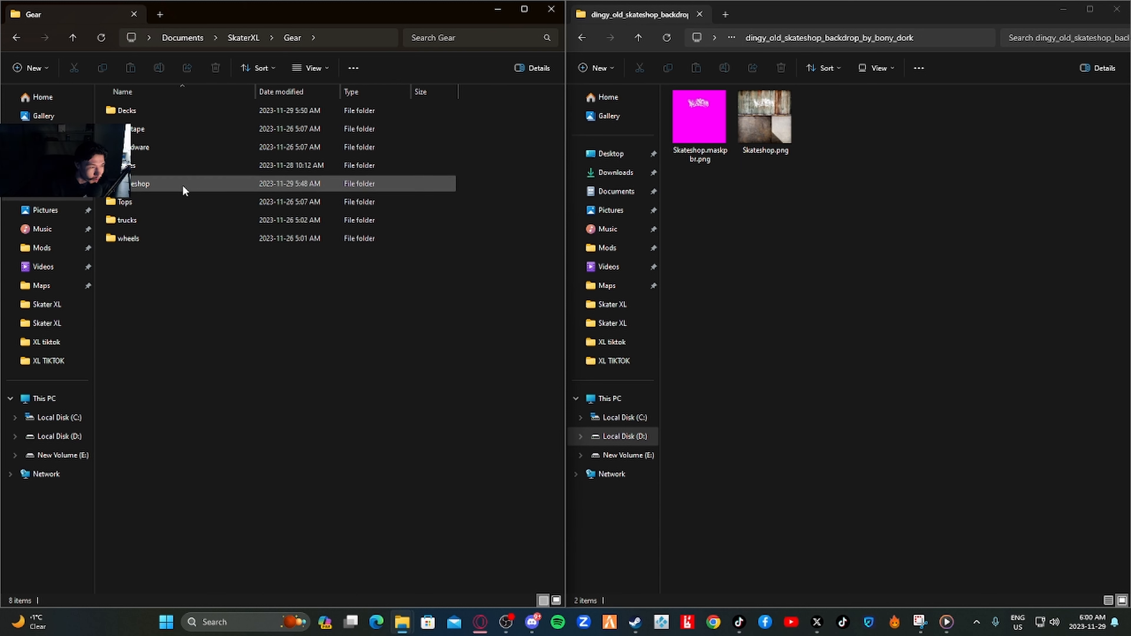
mouse_move(158, 187)
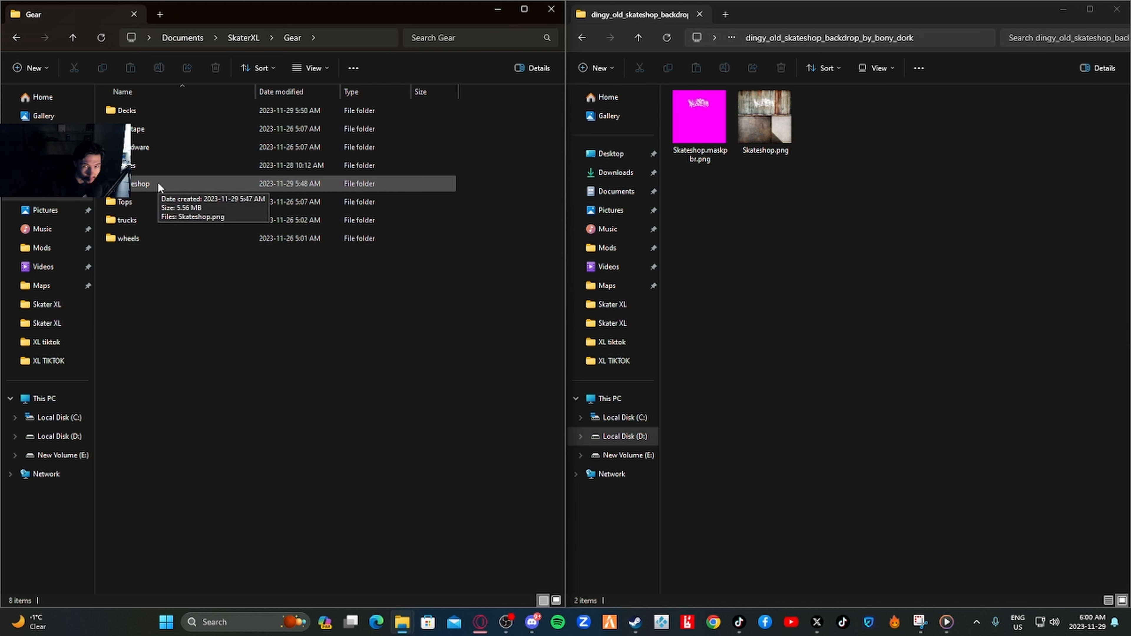
double_click(140, 183)
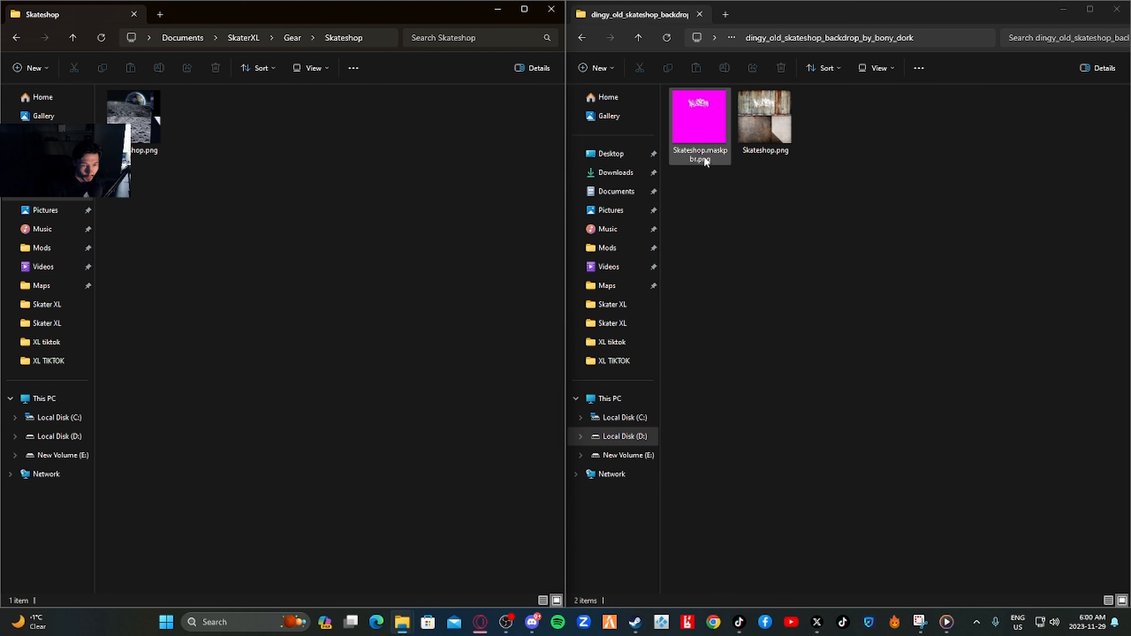
mouse_move(693, 153)
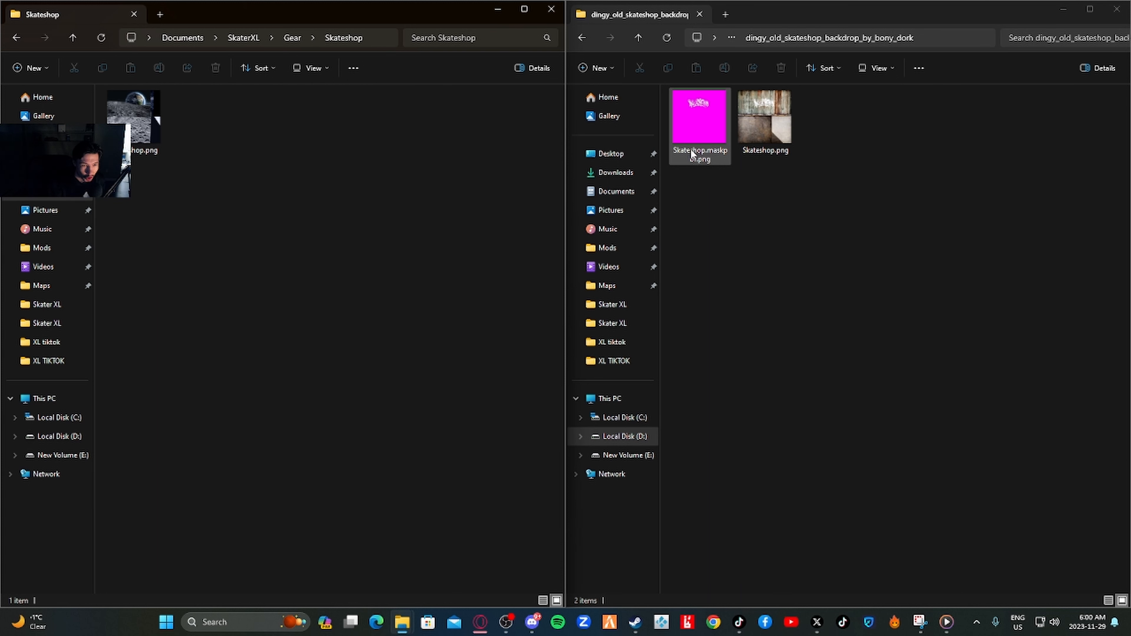
mouse_move(678, 158)
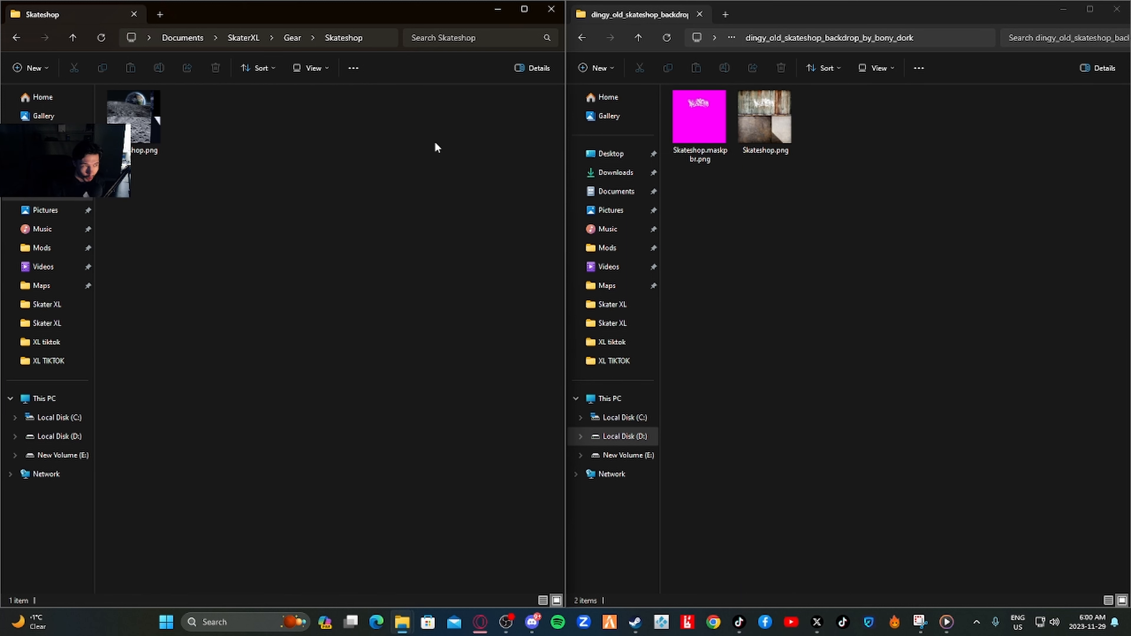
click(137, 119)
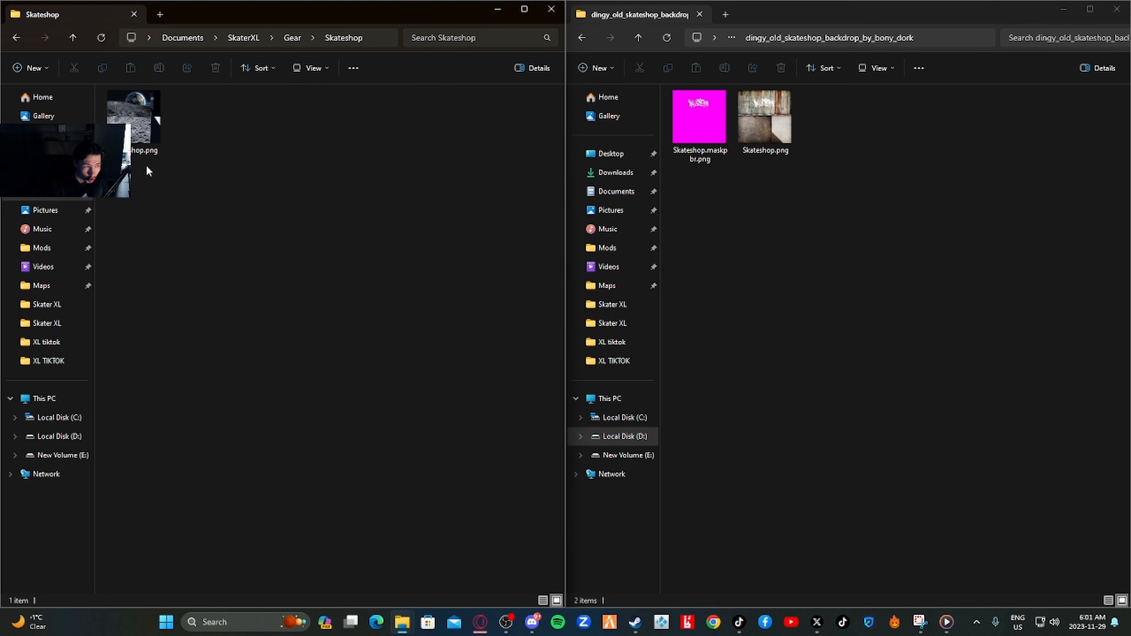
click(764, 118)
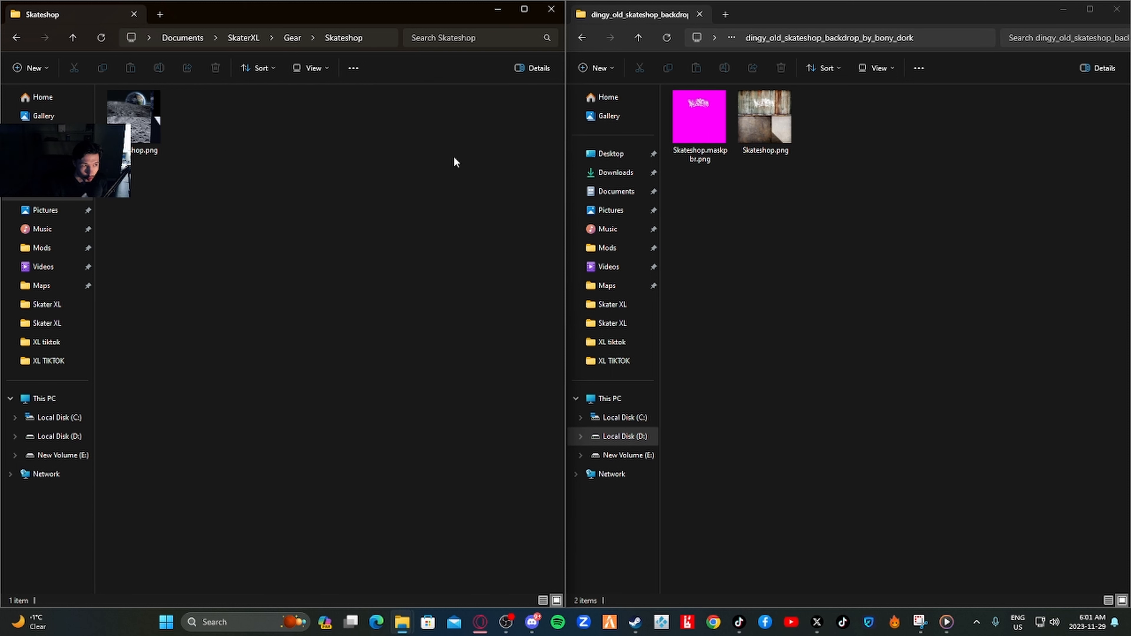
mouse_move(146, 166)
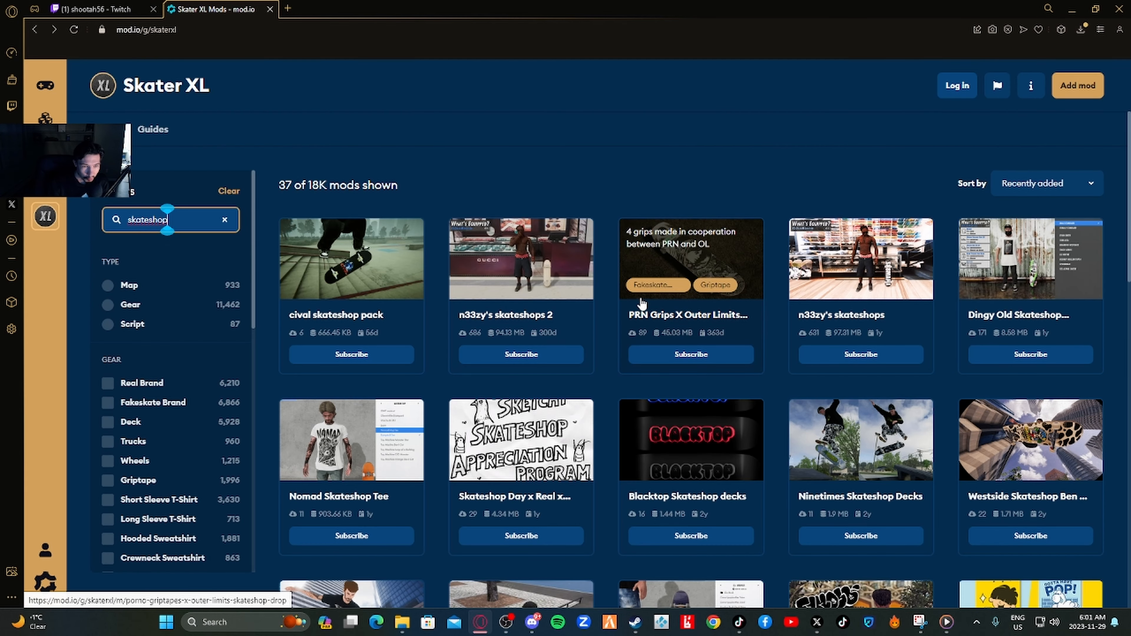
Browse the n33zy's skateshops 2 mod page and its gallery screenshots.
scroll(down, 3)
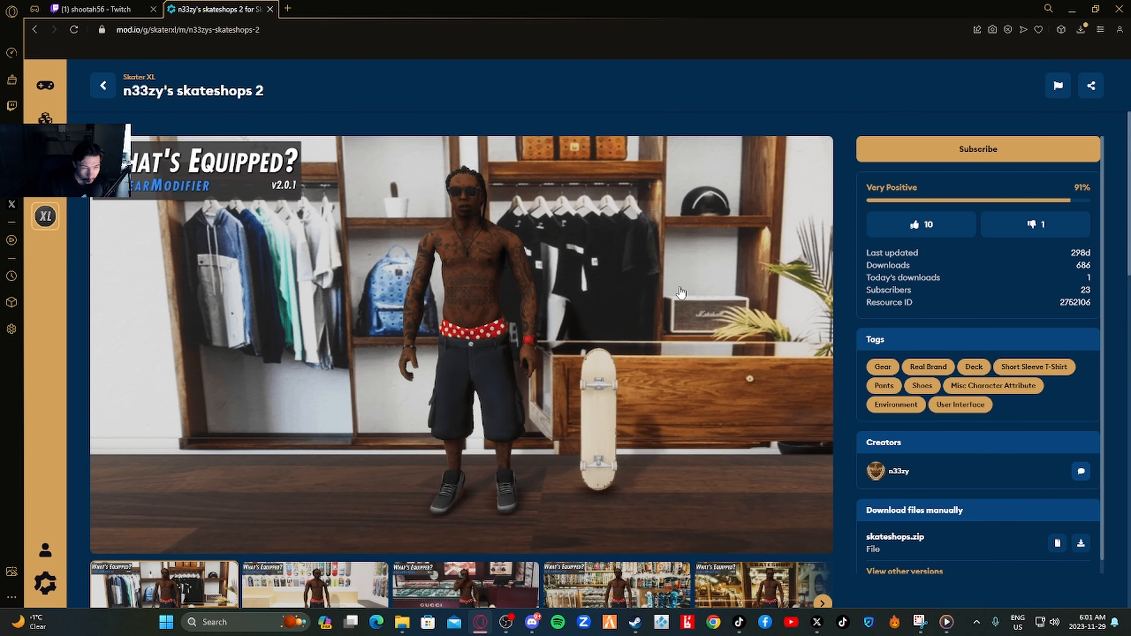
scroll(down, 3)
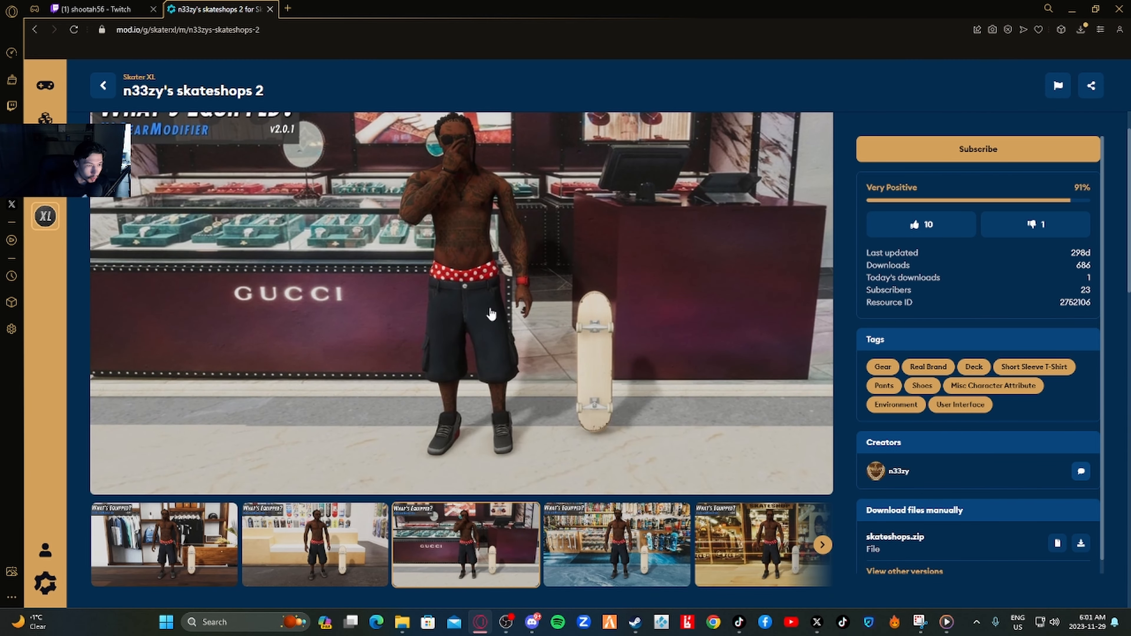
click(616, 545)
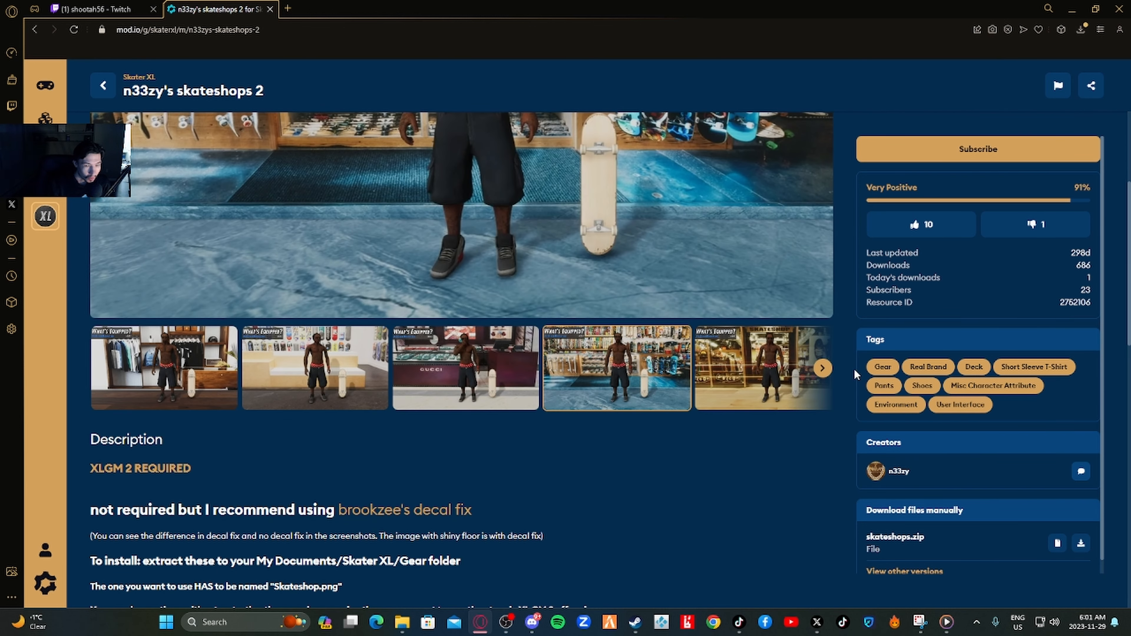
click(822, 368)
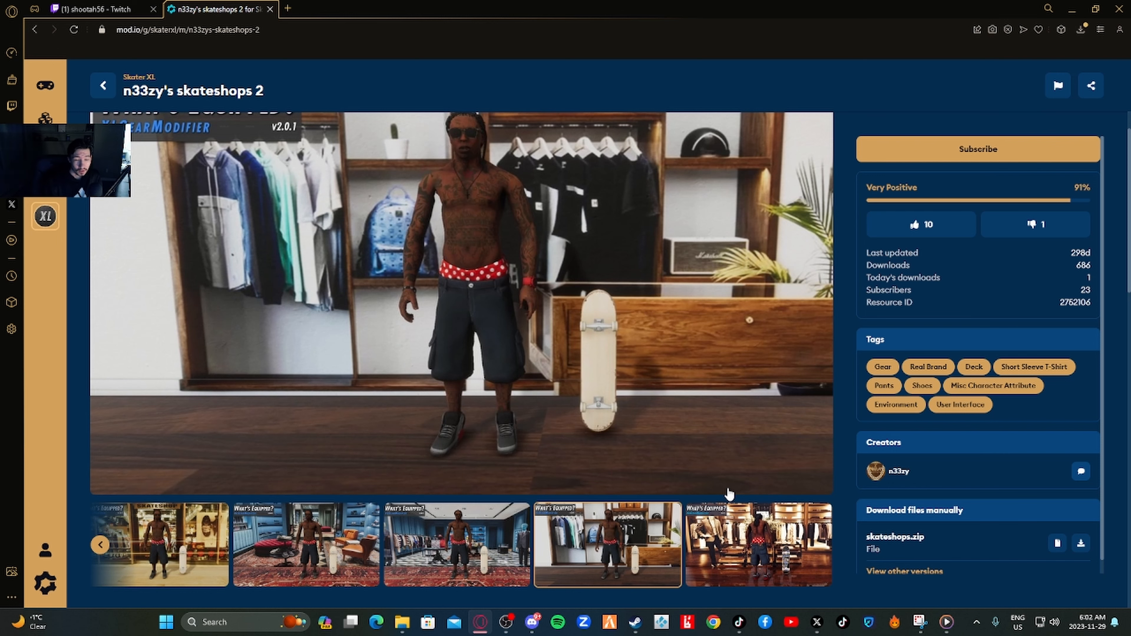
scroll(down, 3)
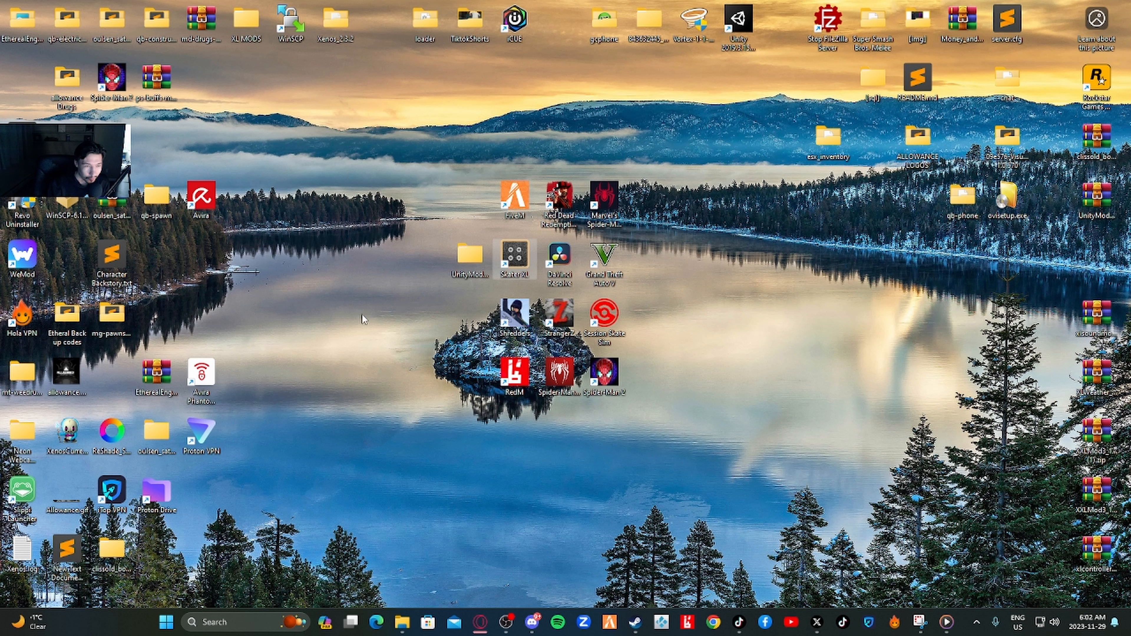
mouse_move(485, 218)
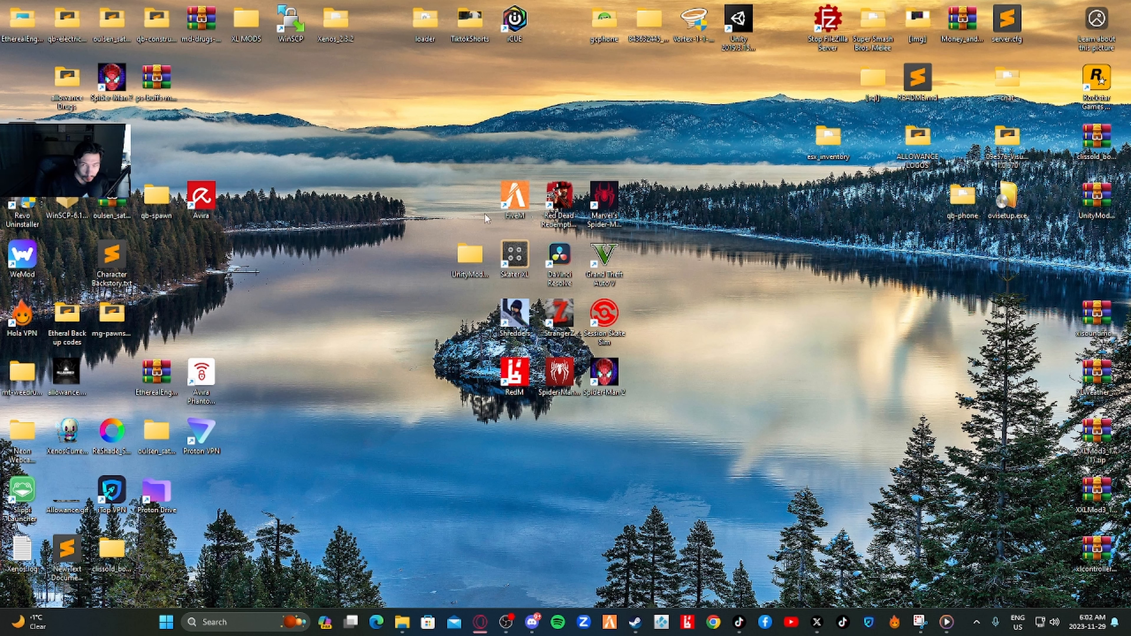
mouse_move(394, 319)
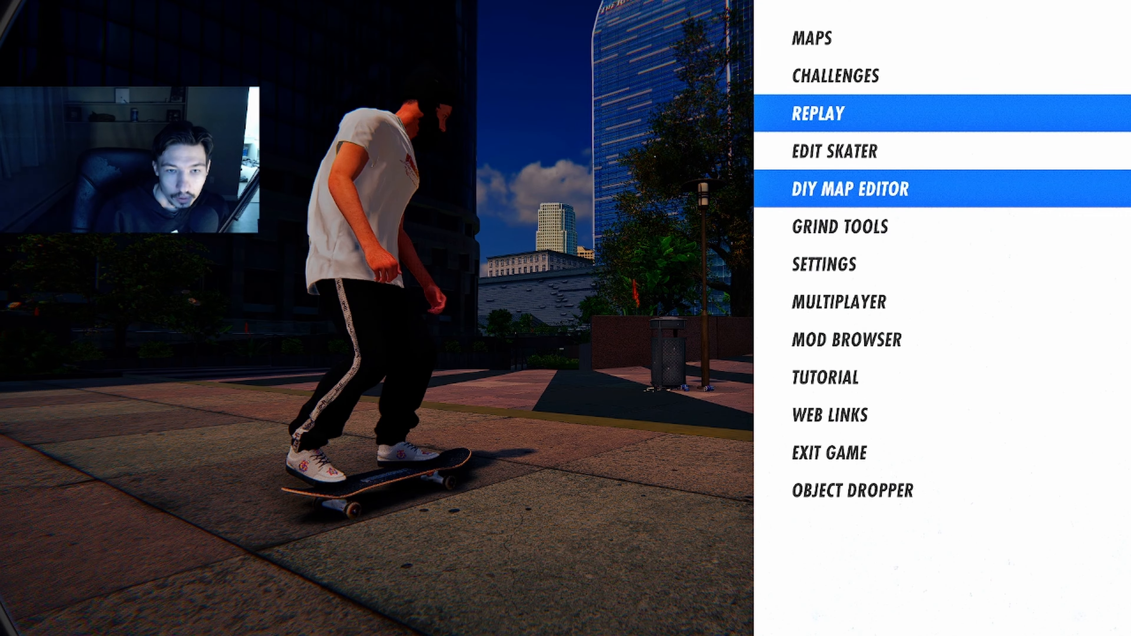
Select Edit Skater from the pause menu to view the custom shop backdrop.
key(down)
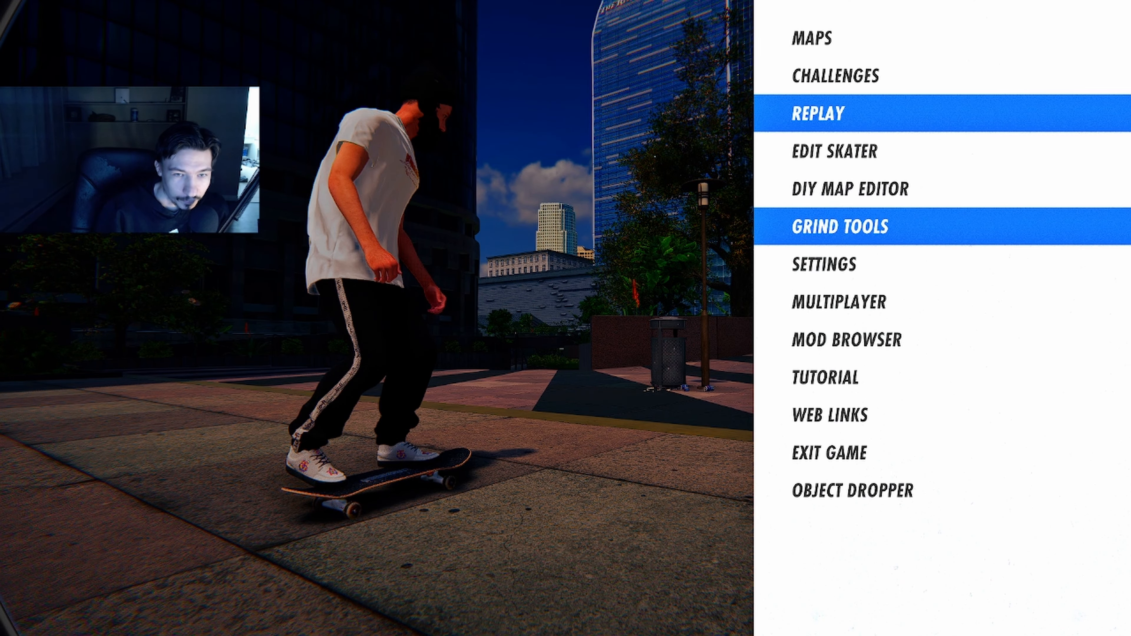
click(839, 226)
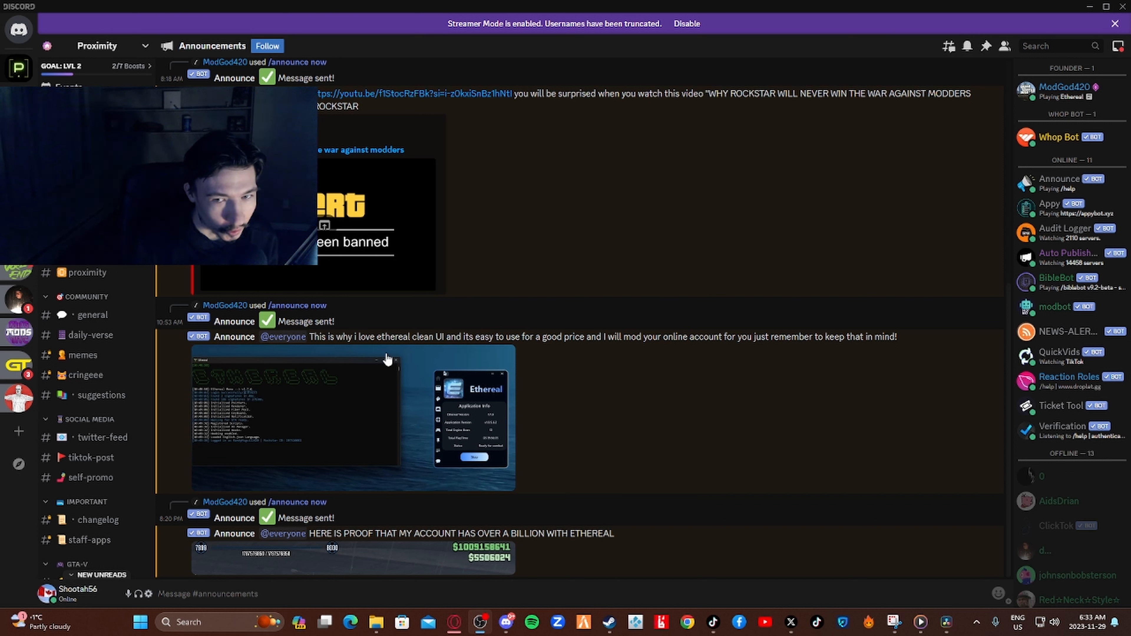
mouse_move(1079, 306)
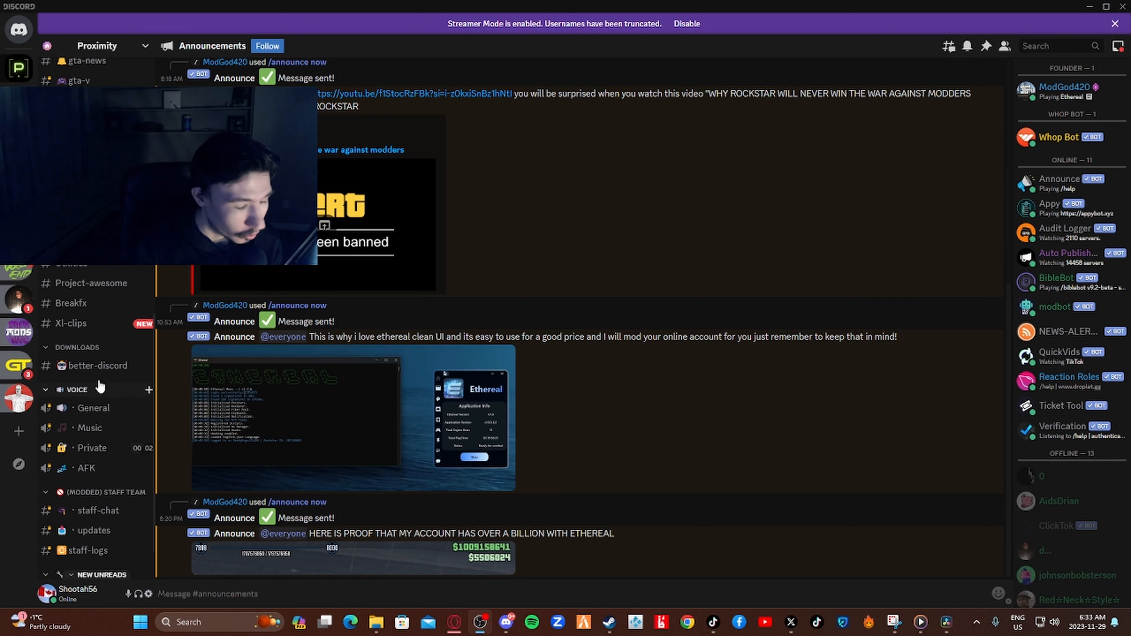
Switch to the #general channel and scroll the sidebar to the SKATER XL (PC) category.
scroll(down, 3)
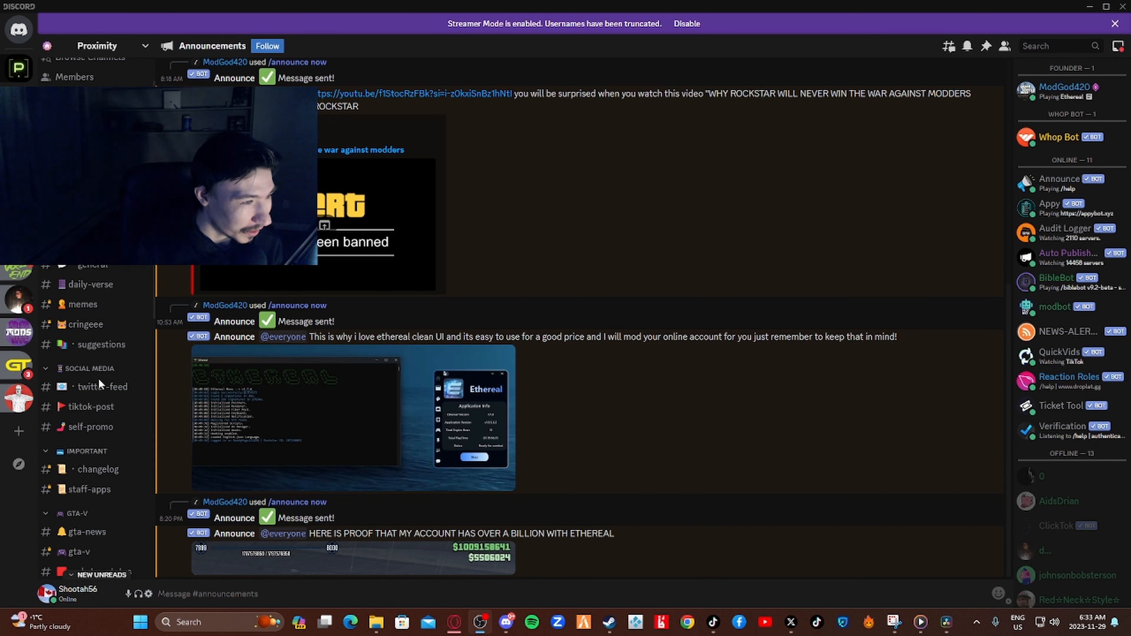
click(93, 314)
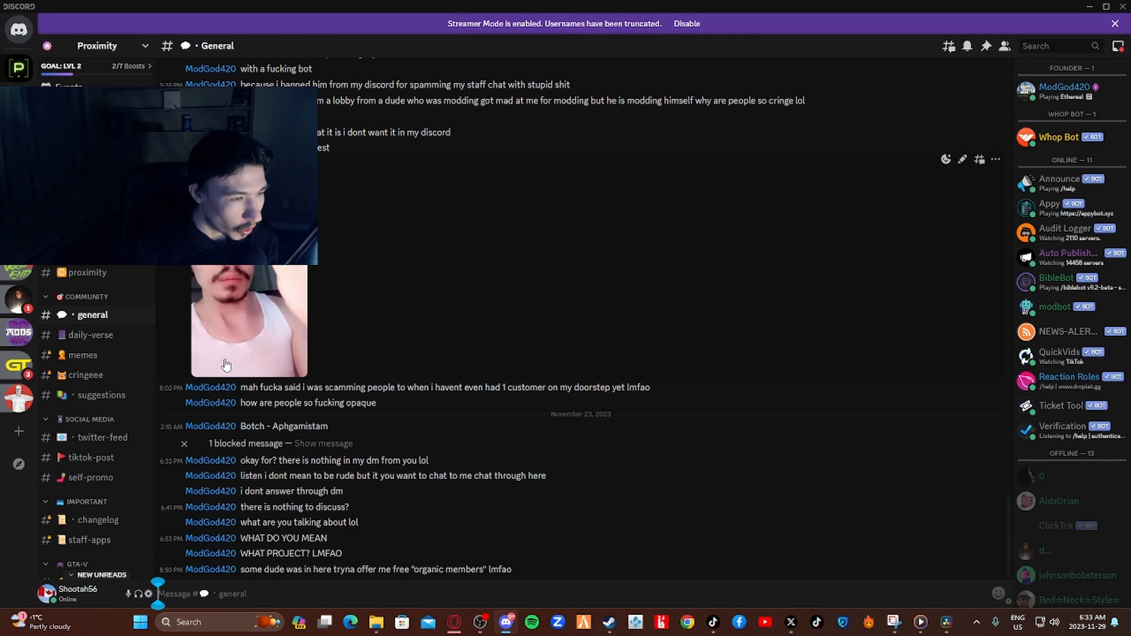
scroll(down, 3)
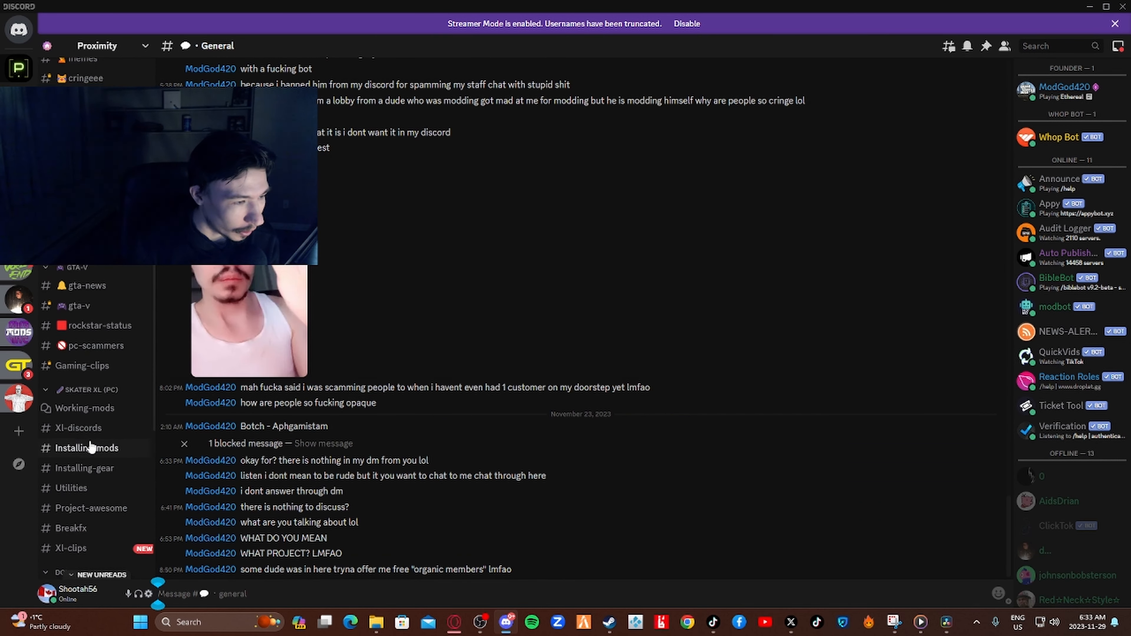
scroll(down, 3)
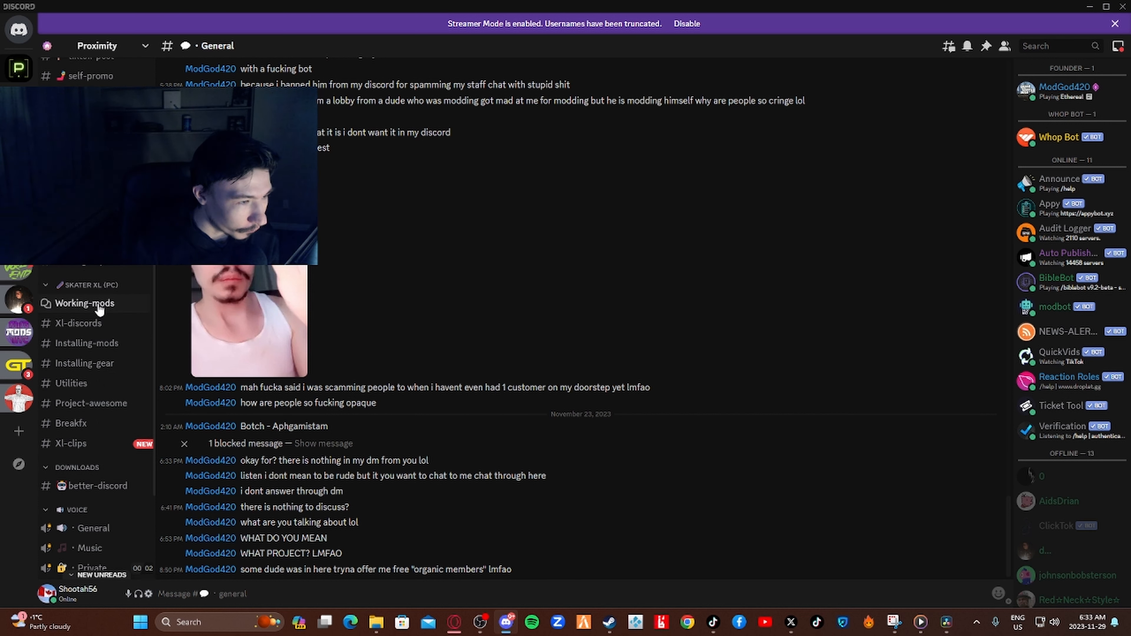
Enter the Working-mods forum and view the post listing working mods for 1.2.7.8.
click(85, 303)
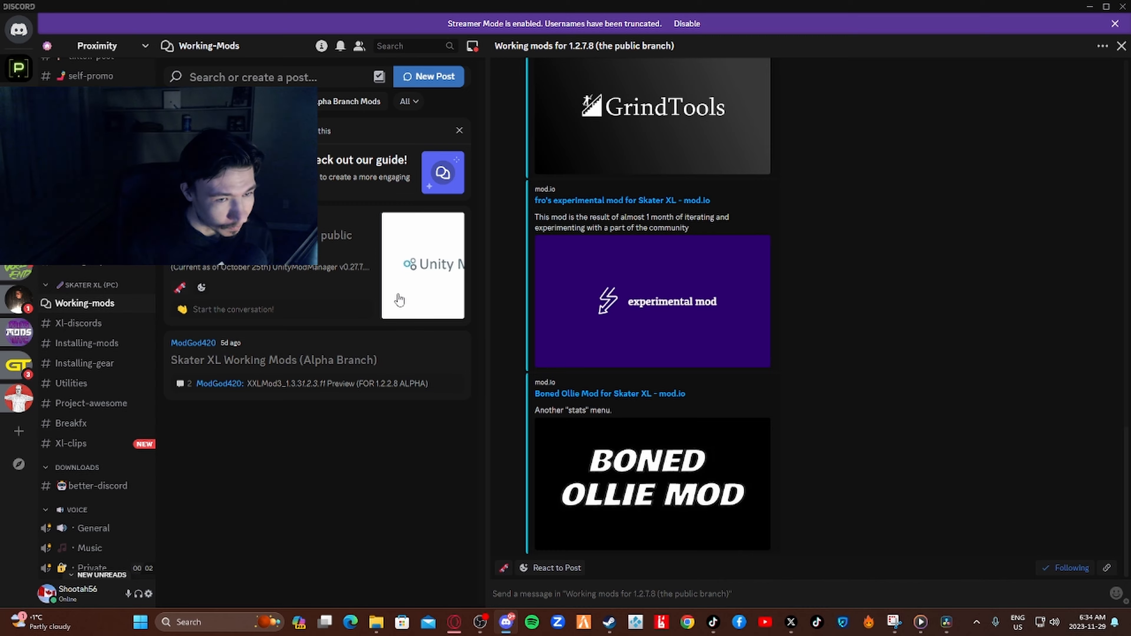
scroll(down, 3)
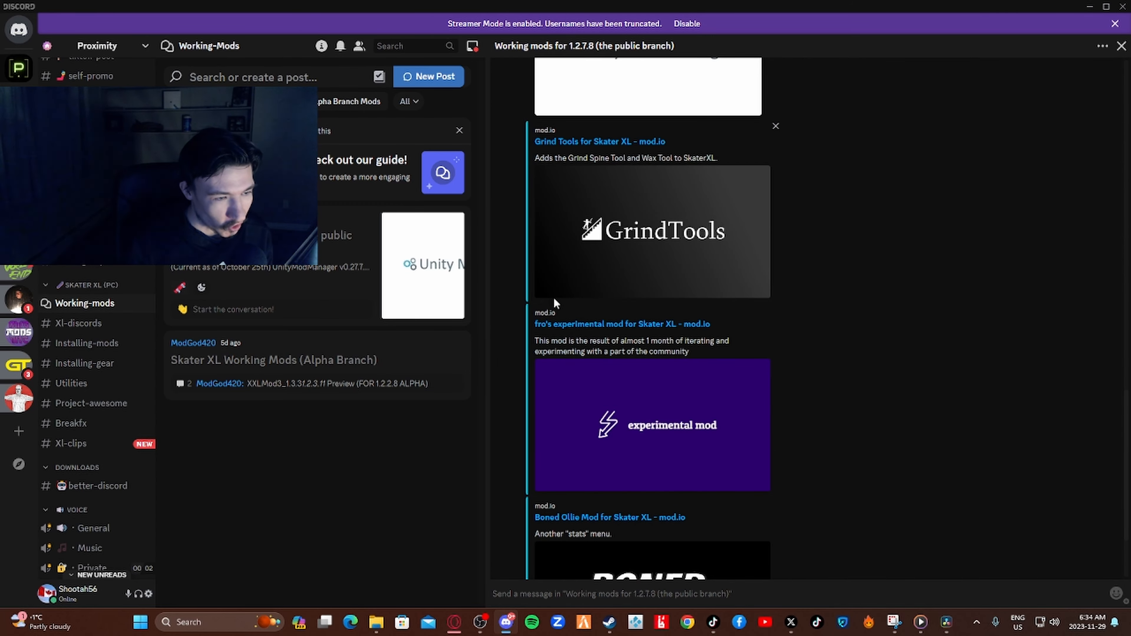
mouse_move(357, 304)
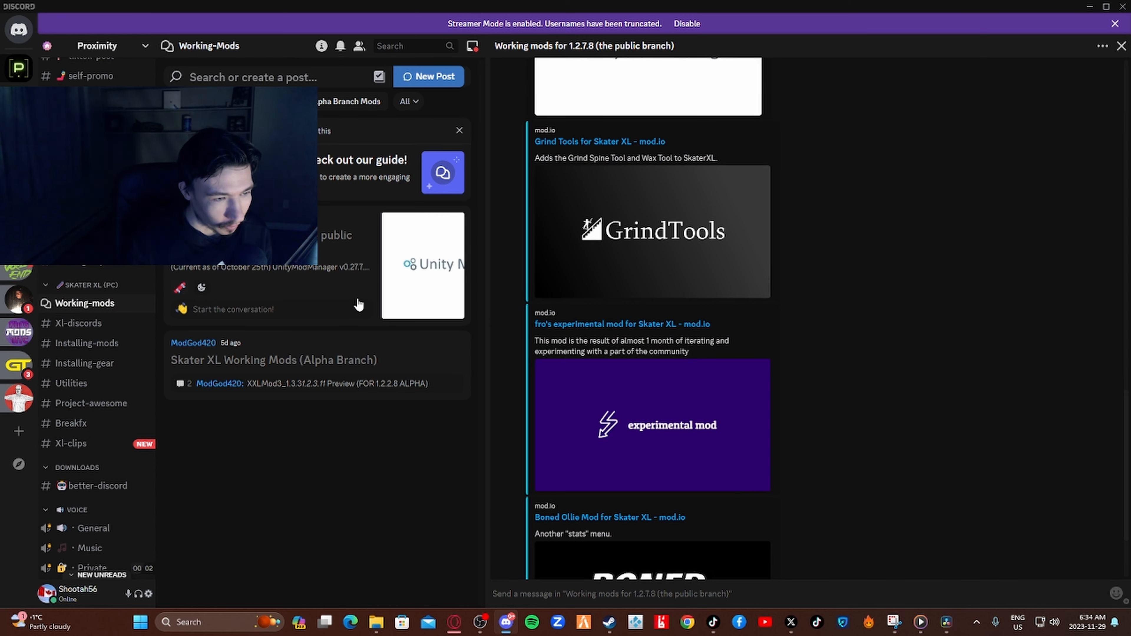